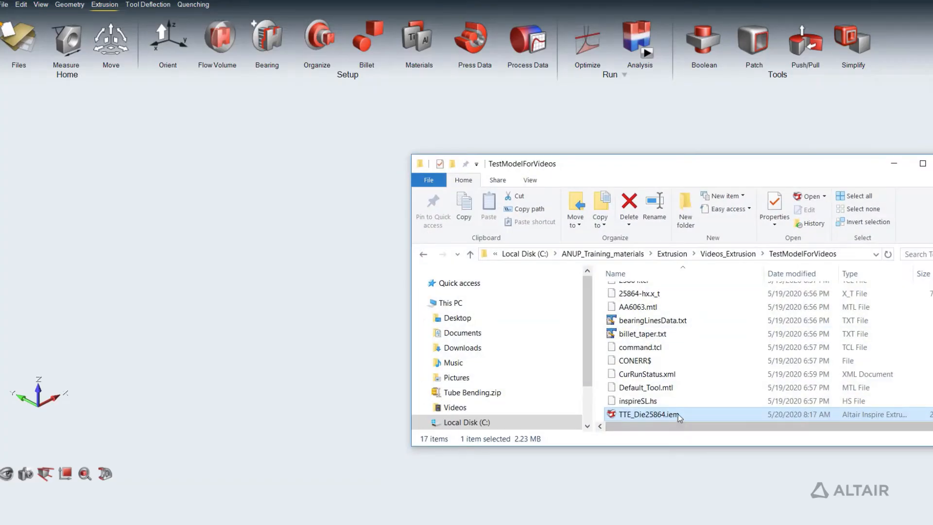
Open the TTE_Die25864 die model and display its extrusion displacement contours.
double_click(648, 414)
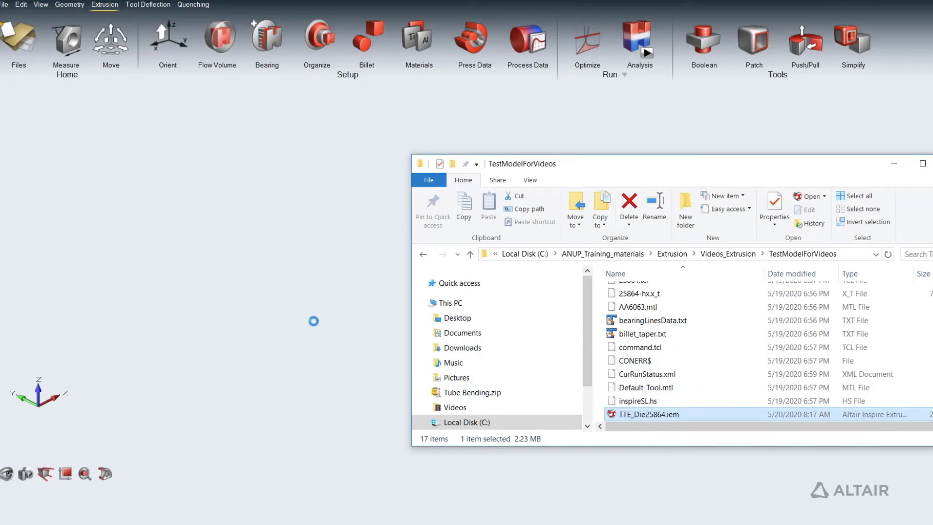
double_click(647, 413)
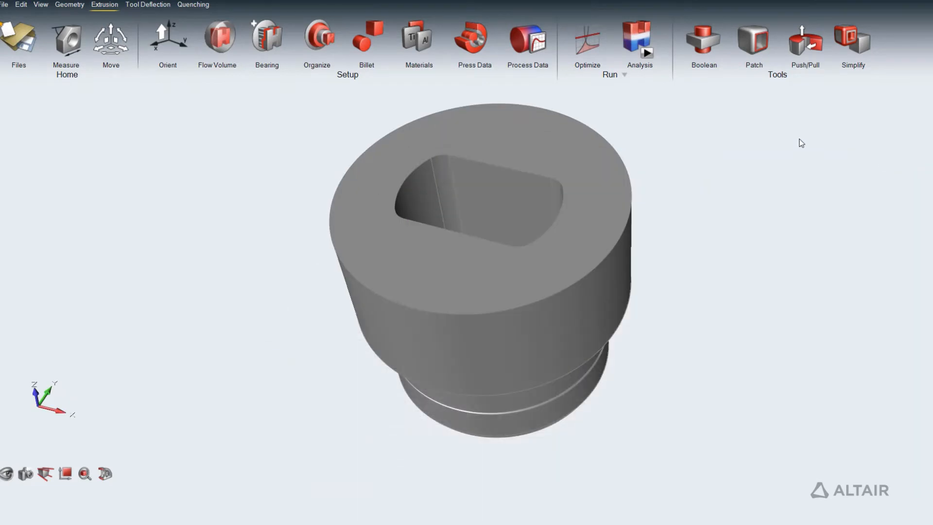
left_click(638, 42)
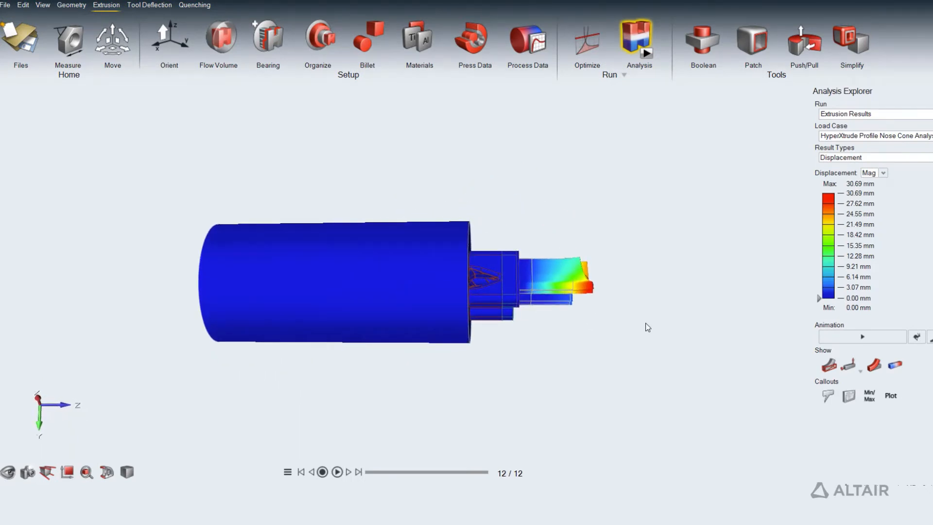
Switch the result type to Velocity, then play and pause the animation.
left_click(874, 157)
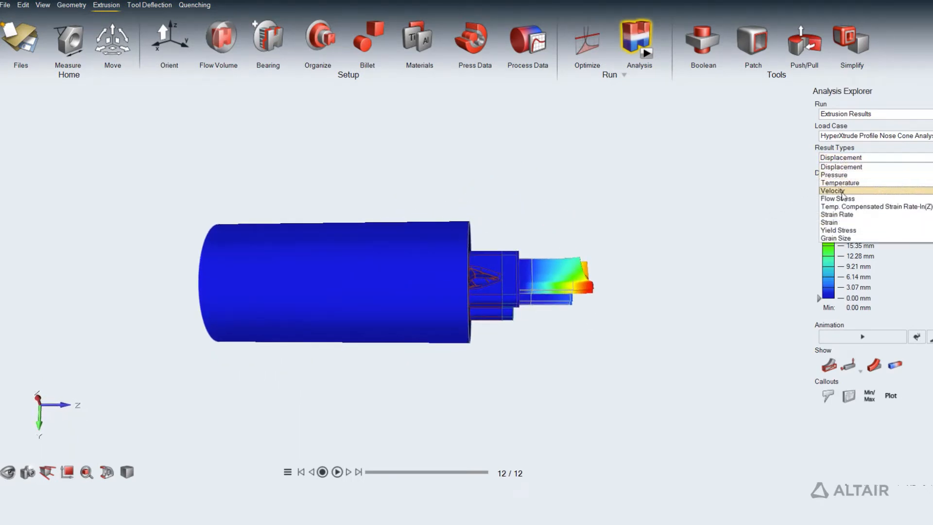
left_click(832, 191)
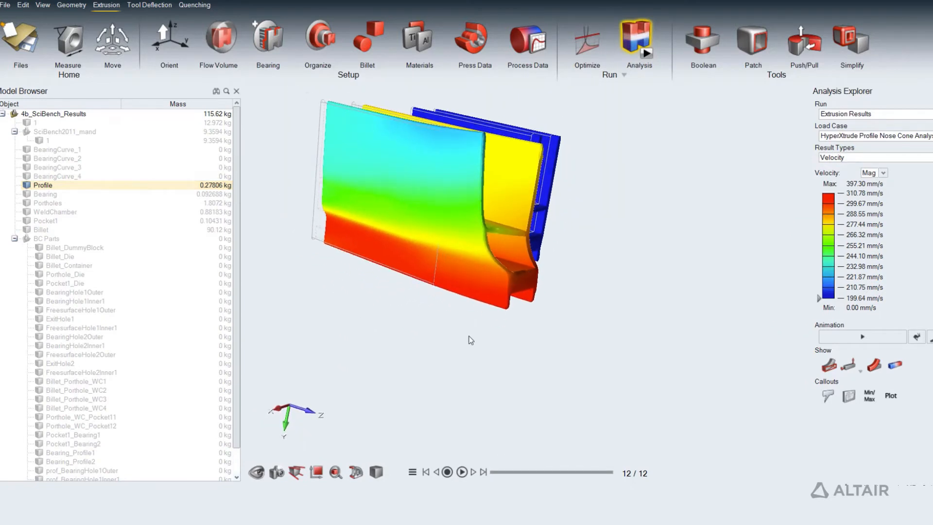
left_click(461, 472)
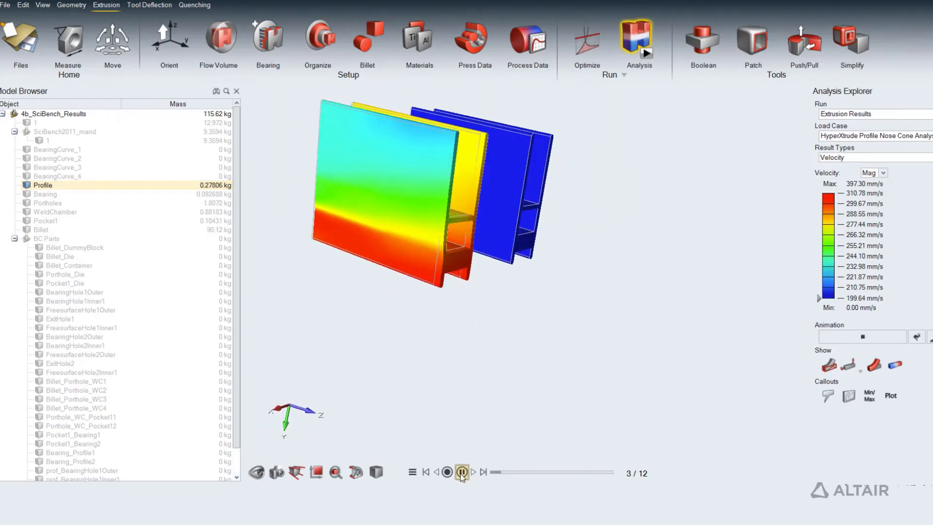
left_click(474, 471)
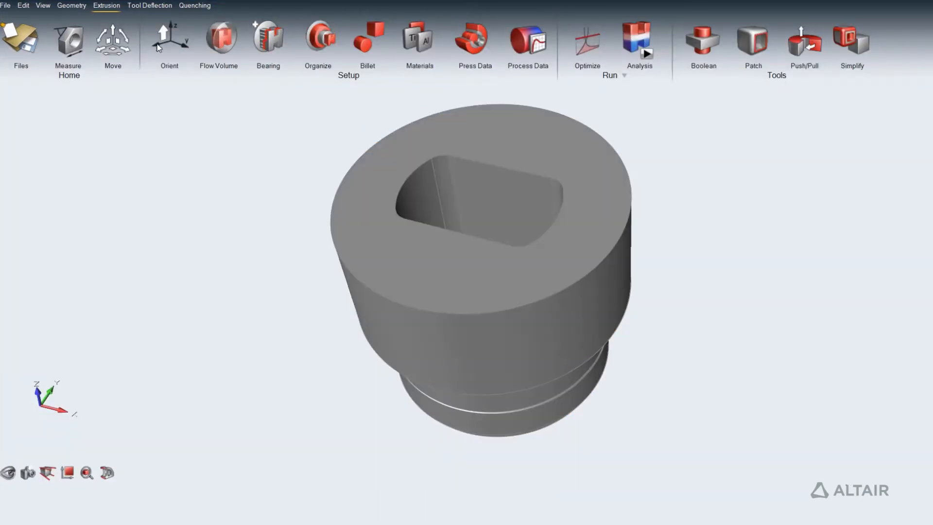
left_click(169, 37)
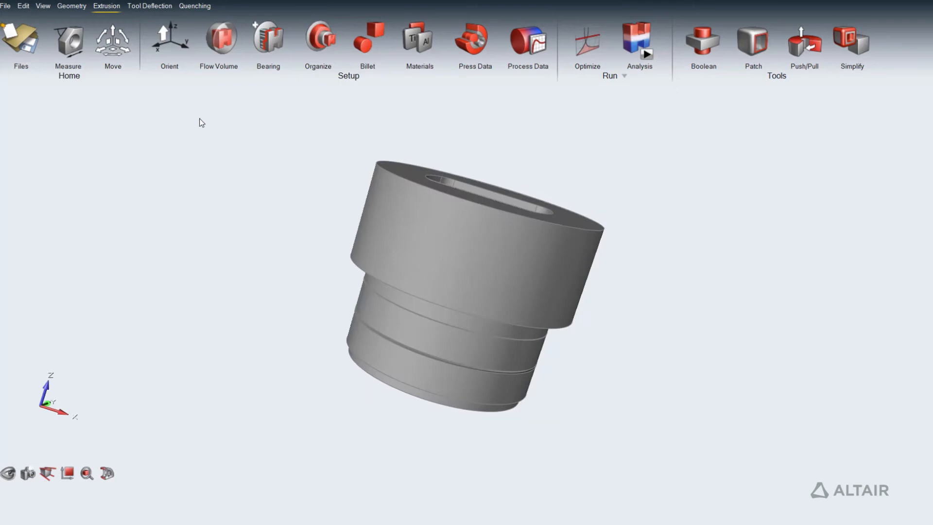
Launch the Flow Volume tool to build the flow volume from the die assembly.
left_click(217, 37)
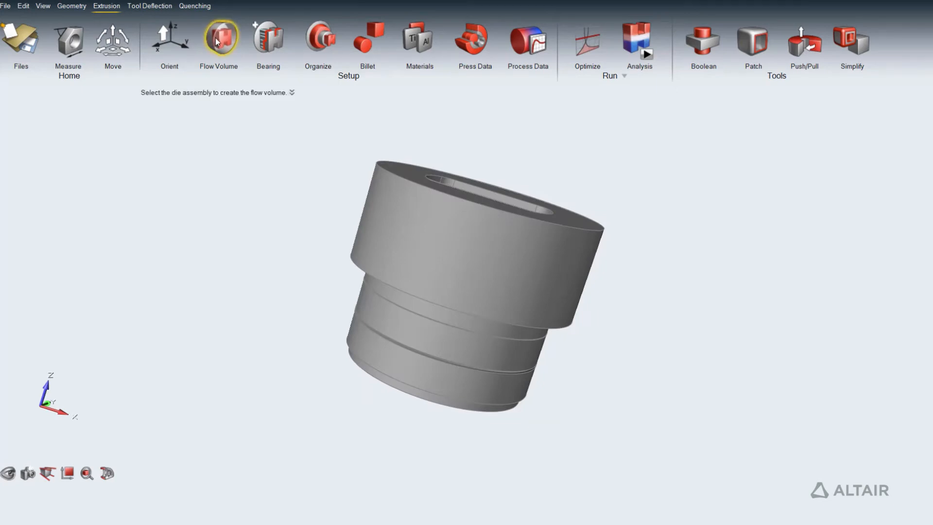
mouse_move(268, 126)
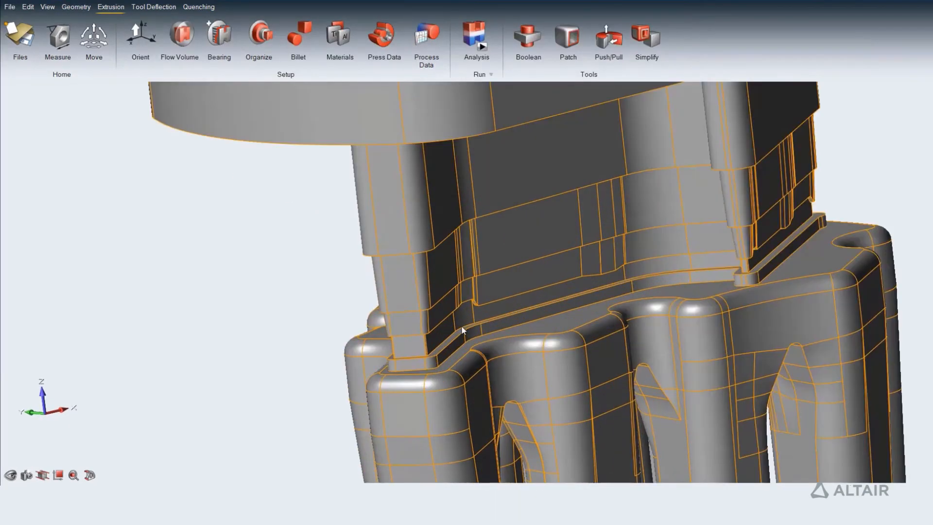
Create the bearing region by picking its starting surface on the flow volume.
left_click(218, 35)
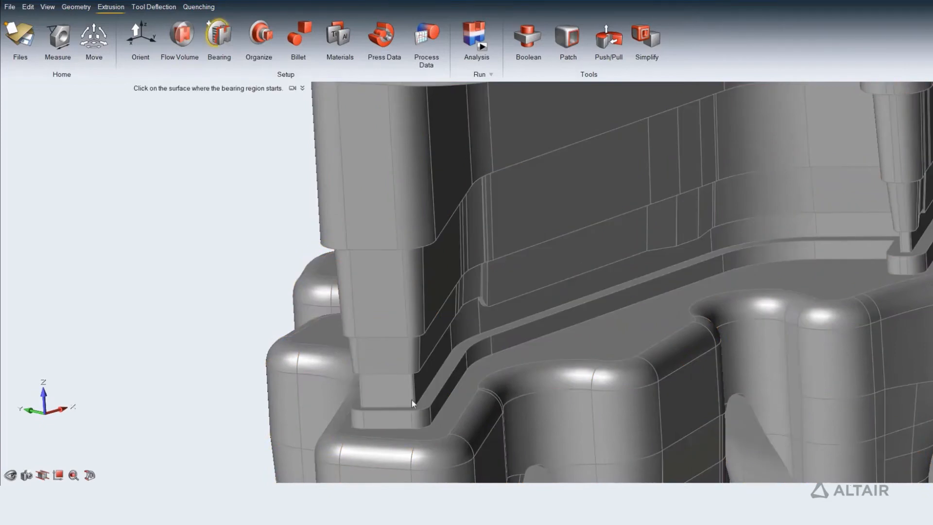
left_click(433, 385)
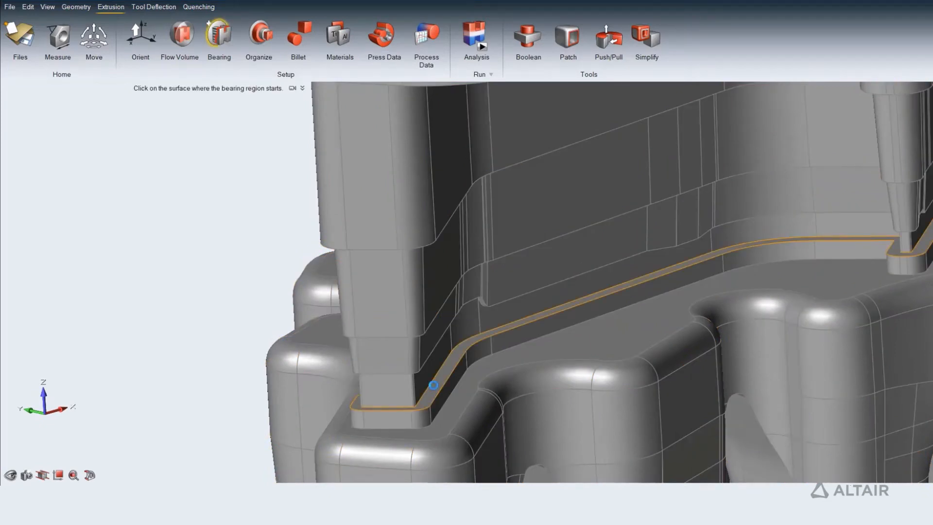
left_click(433, 385)
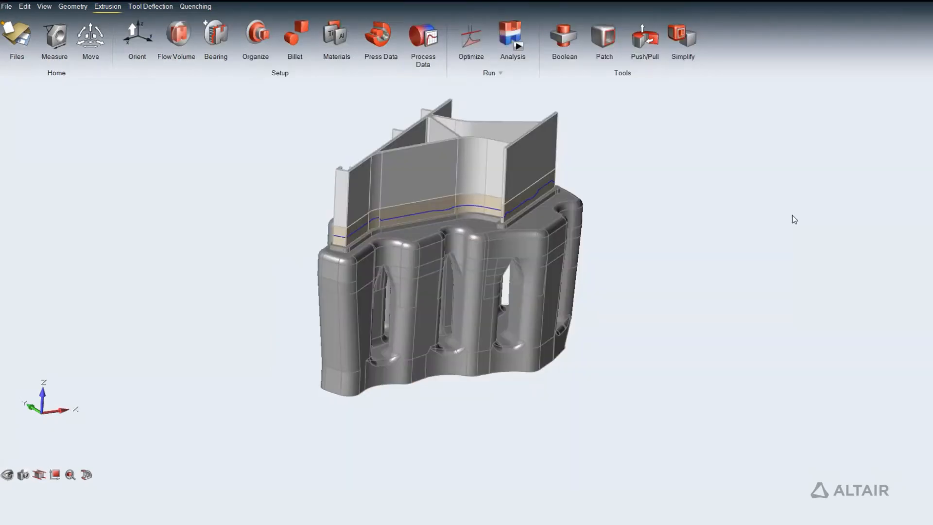
Organize the flow volume into coloured regions using a horizontal cutting plane.
left_click(255, 34)
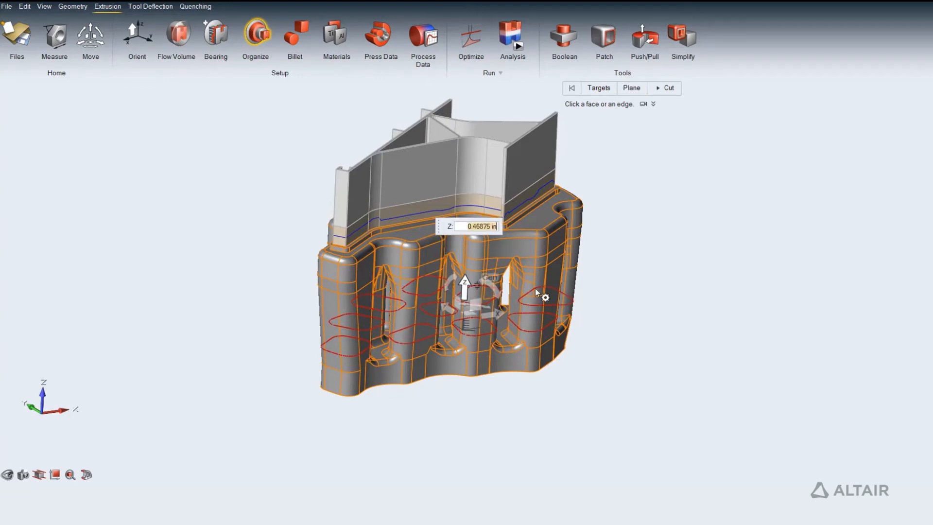
left_click(665, 87)
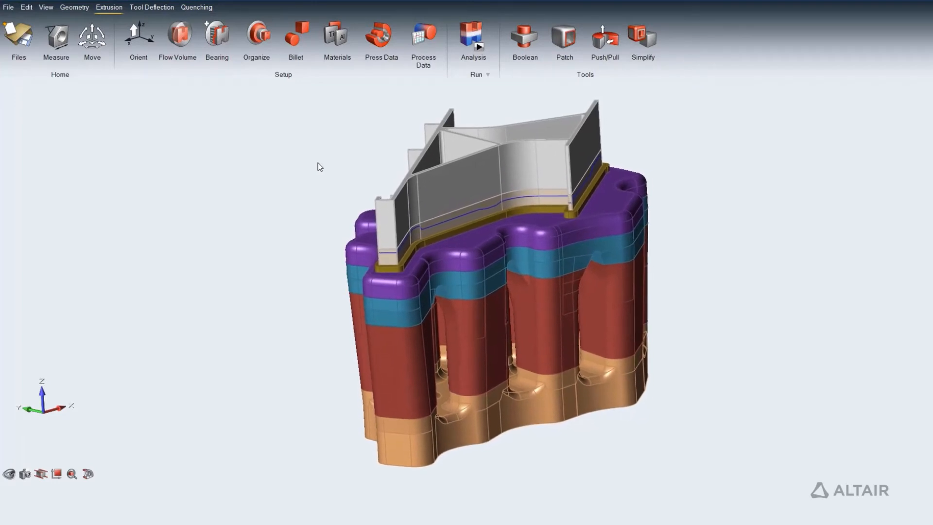
left_click(295, 34)
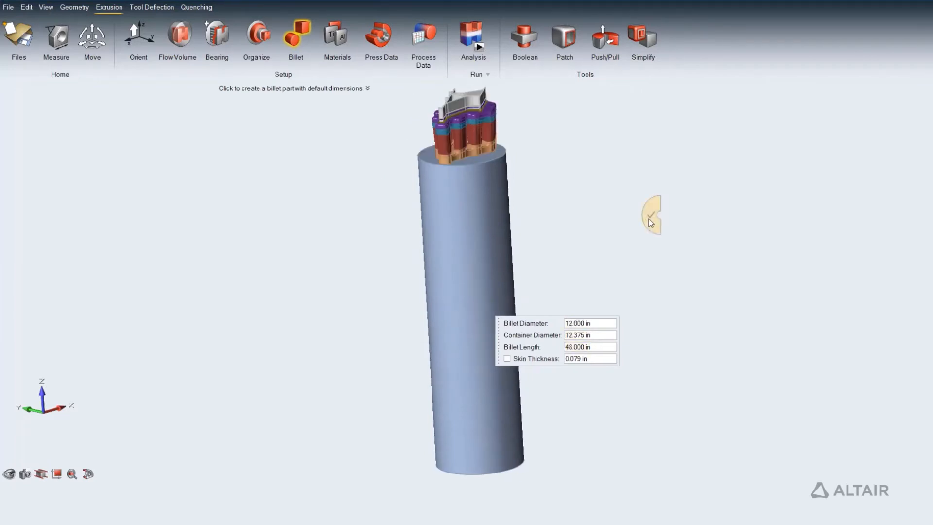
Add a default 12 in billet, assign AA6063, and run the extrusion analysis.
left_click(331, 35)
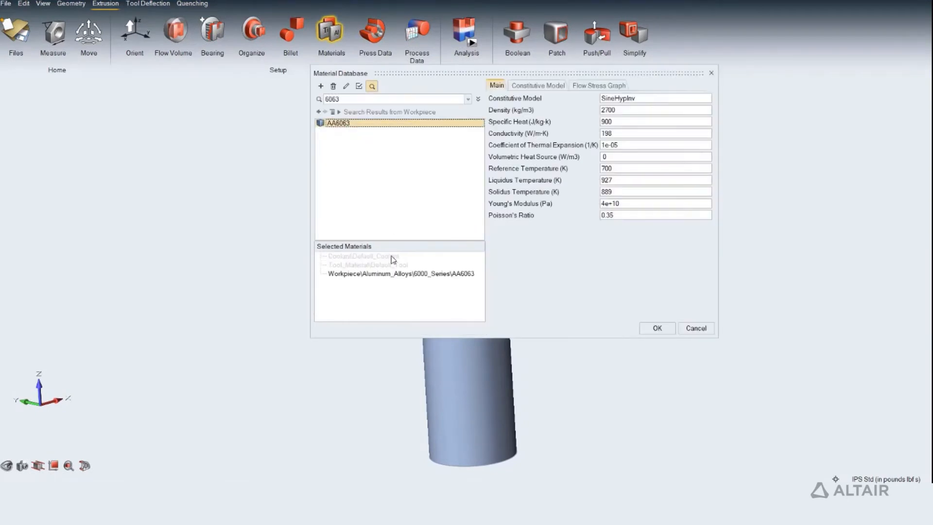
left_click(656, 328)
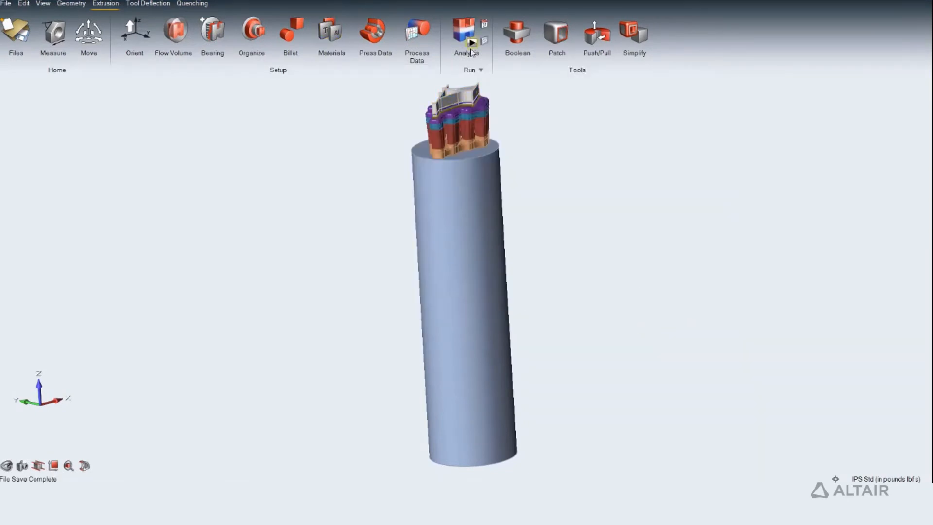
left_click(467, 32)
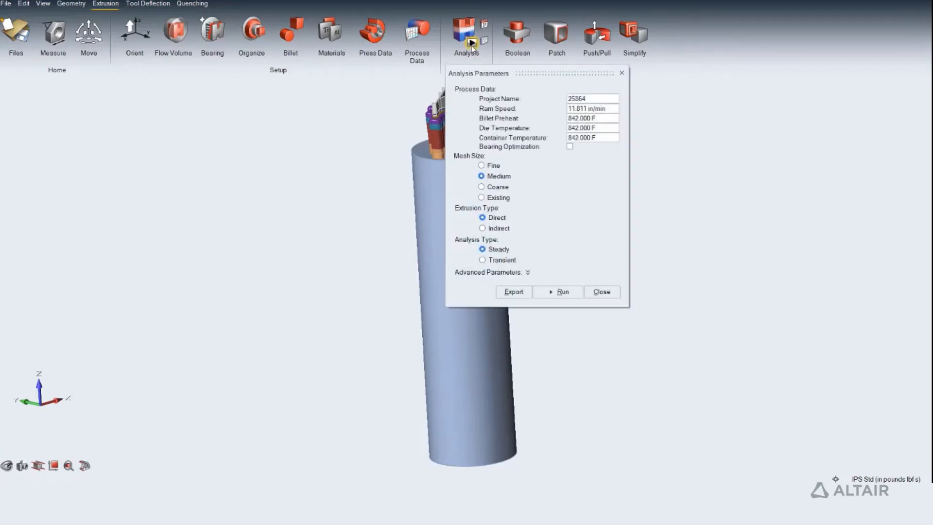
left_click(560, 291)
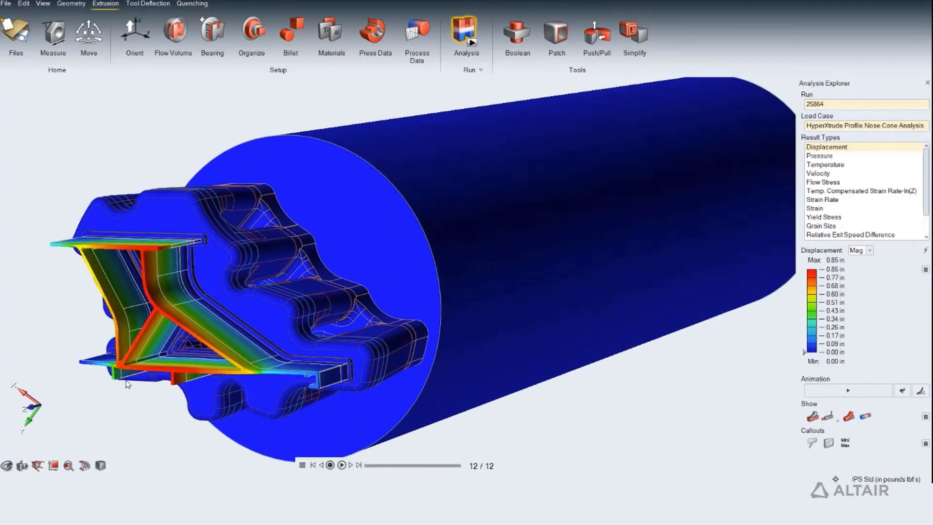
Animate the displacement result, then show and frame-step Relative Exit Speed Difference.
scroll("up", 3)
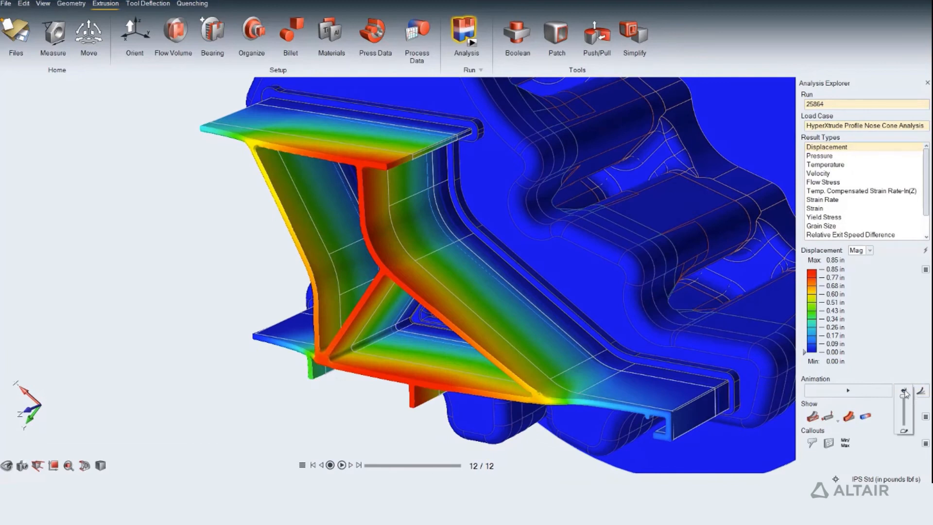
left_click(341, 465)
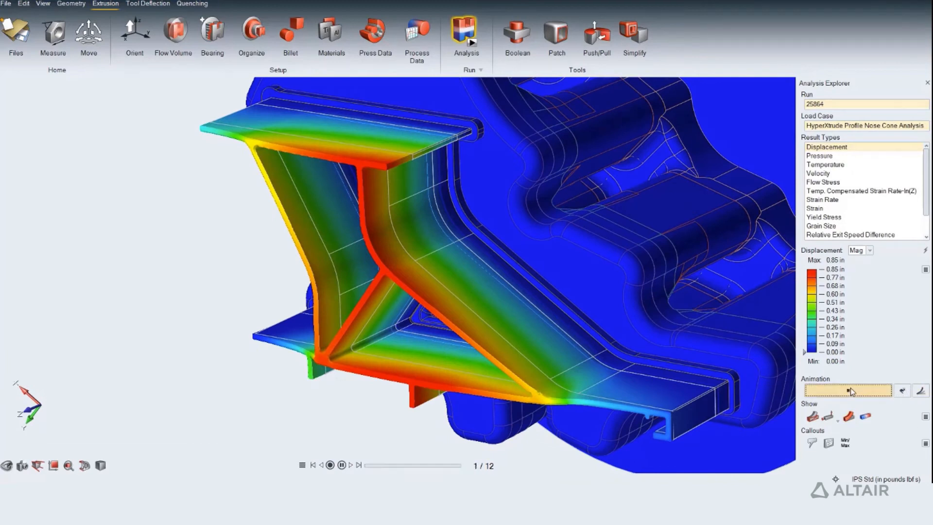
left_click(342, 465)
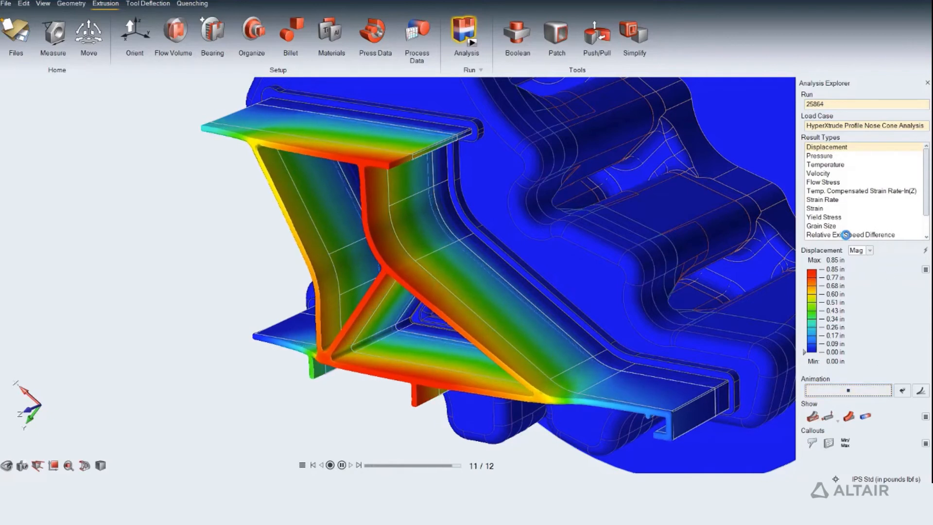
left_click(849, 234)
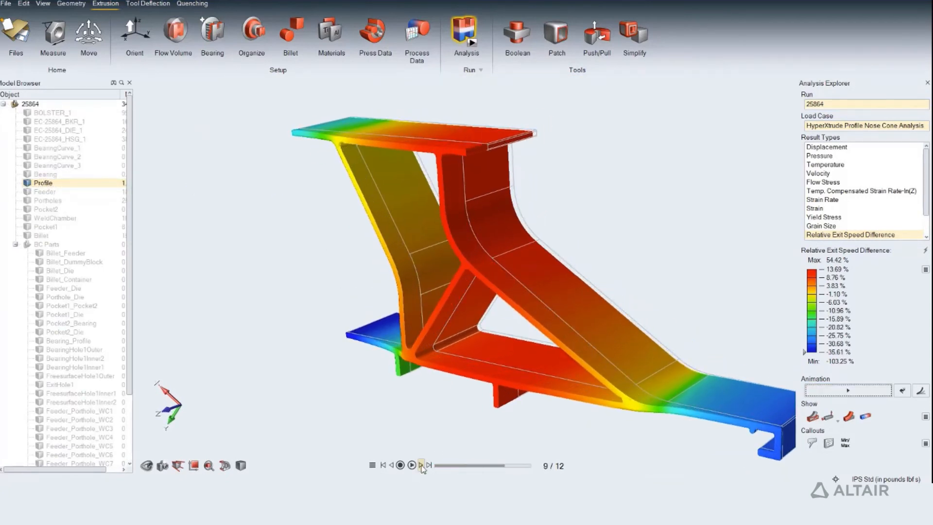
left_click(421, 465)
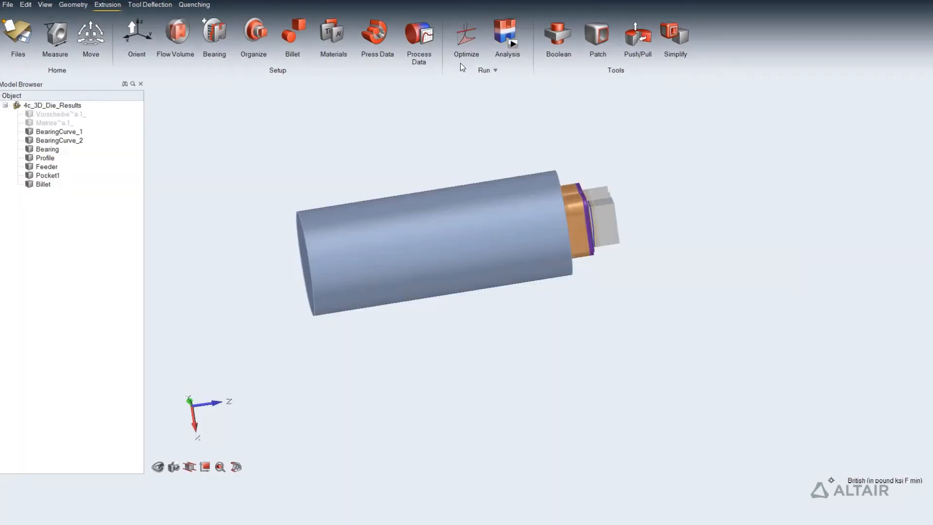
Set the first time zone to 3 steps and add Section Plane 1 through the model.
left_click(418, 39)
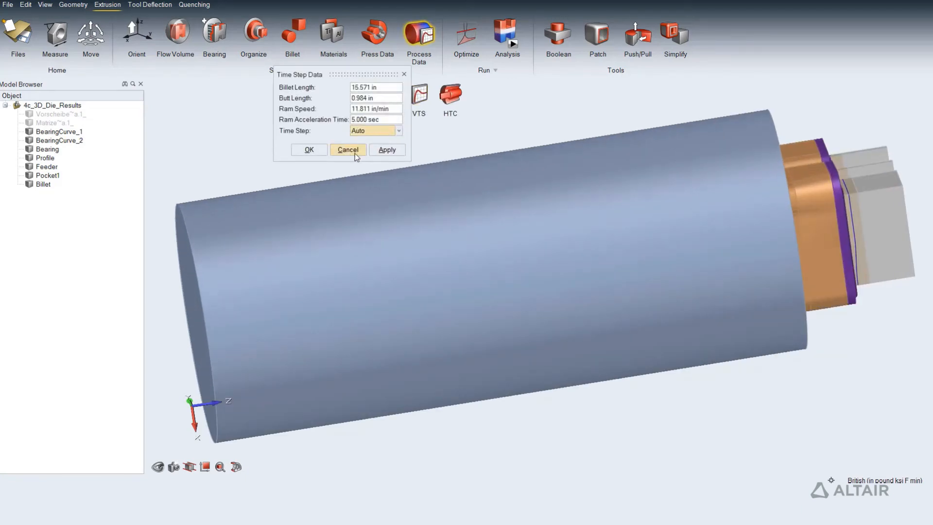
left_click(348, 150)
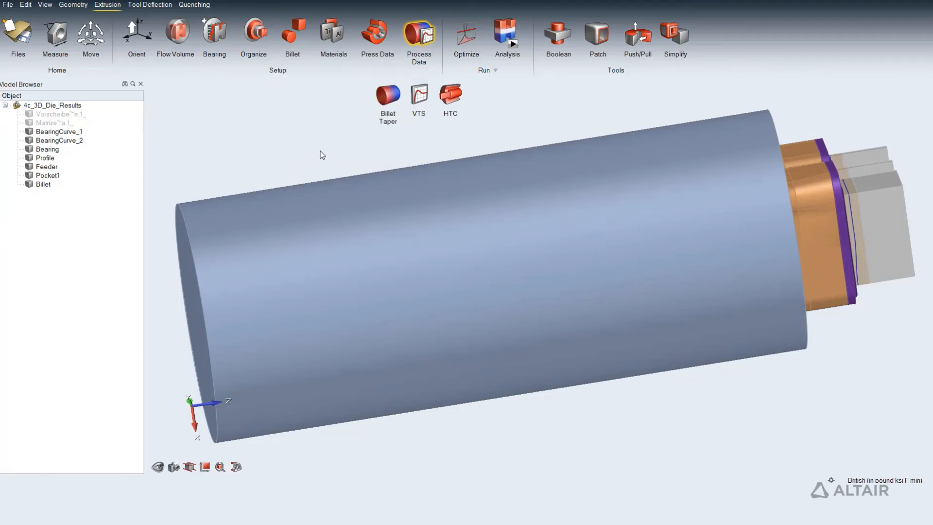
left_click(418, 36)
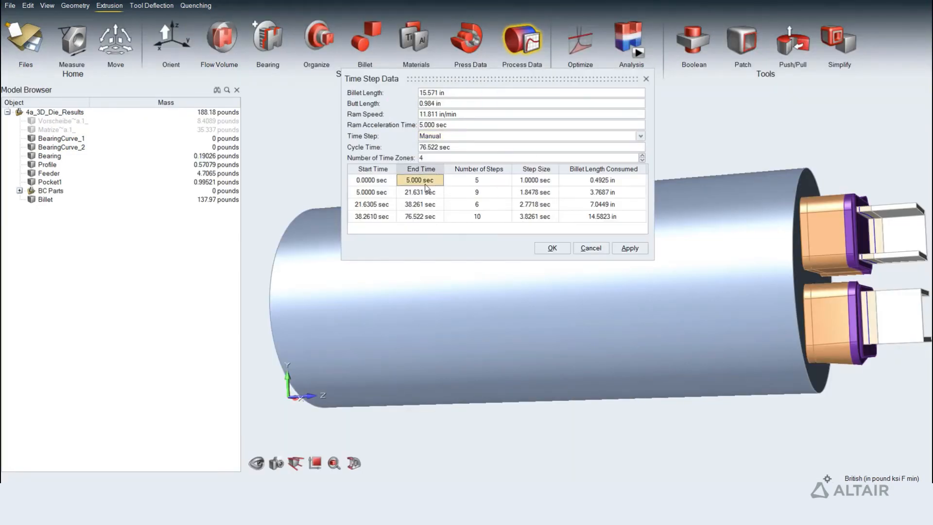
left_click(477, 180)
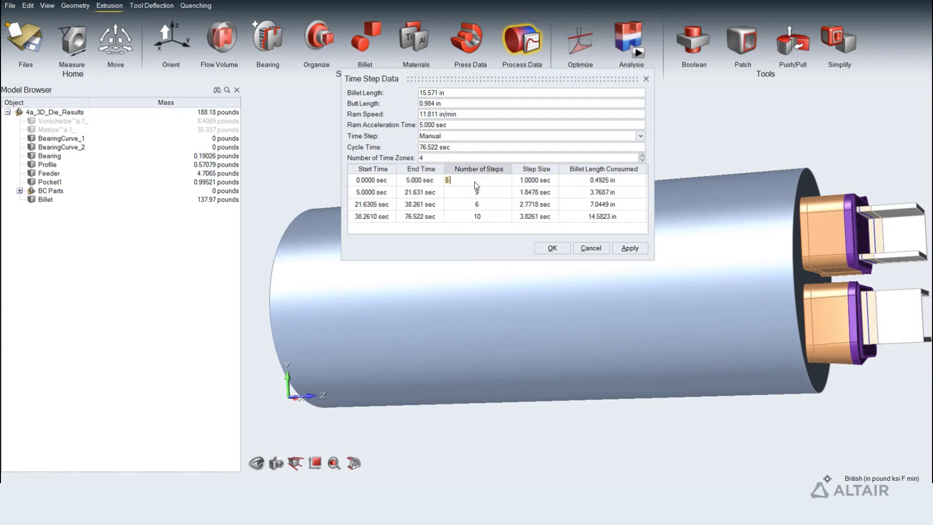
type("3")
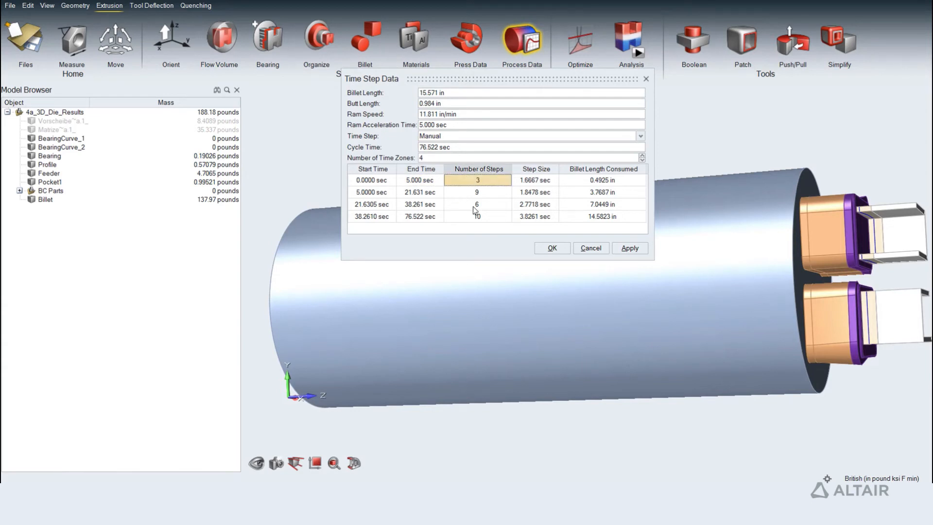
left_click(477, 191)
type("6")
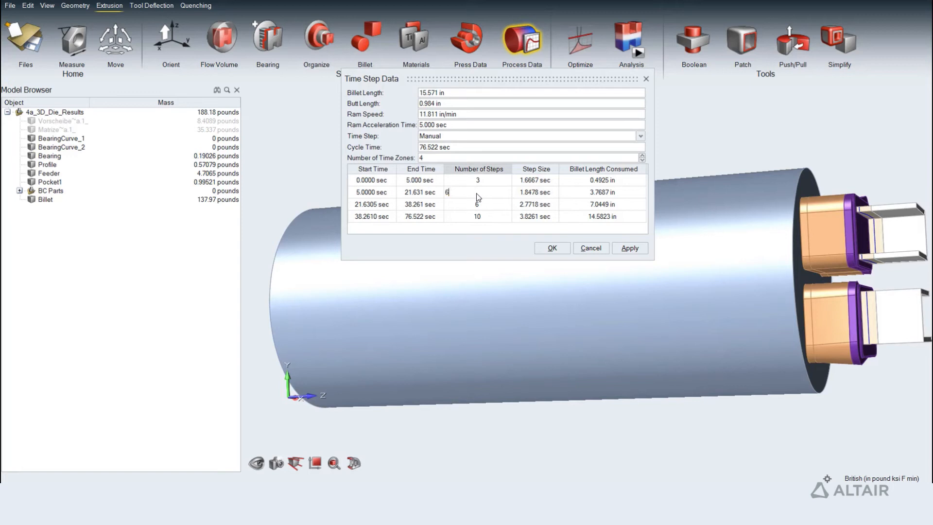
left_click(629, 249)
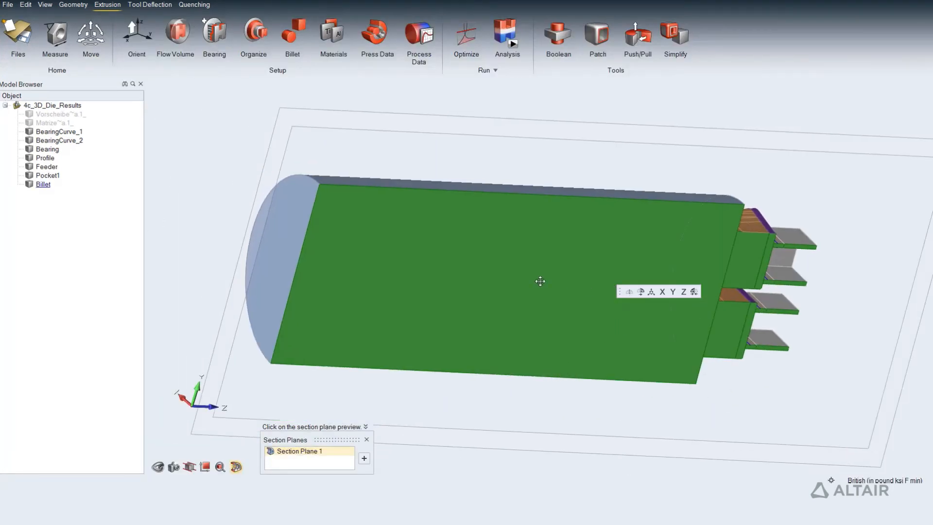
Accept the section plane, then animate Billet Interface contours across the time steps.
left_click(366, 439)
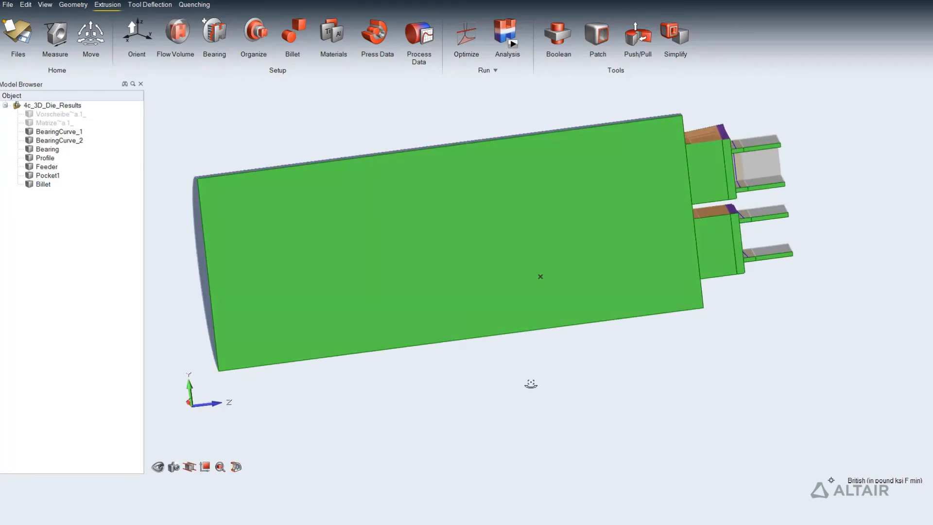
left_click(506, 36)
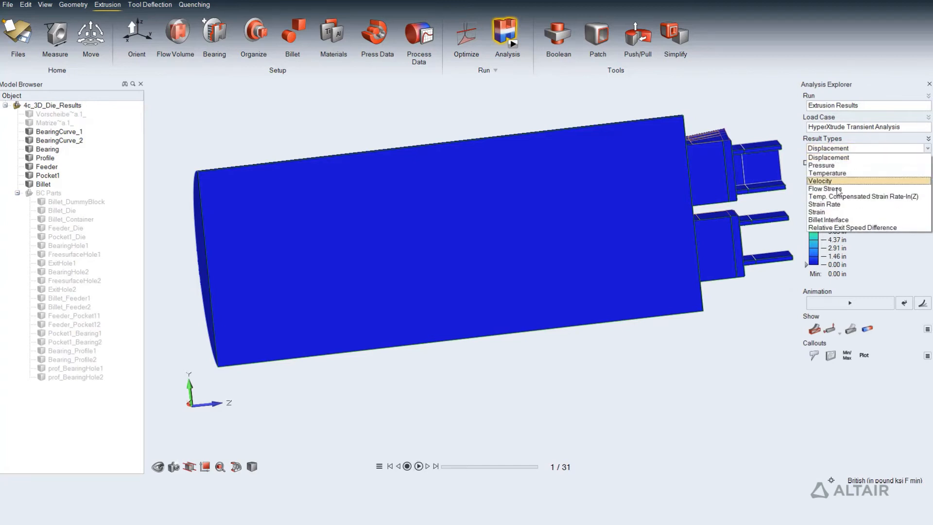
left_click(827, 227)
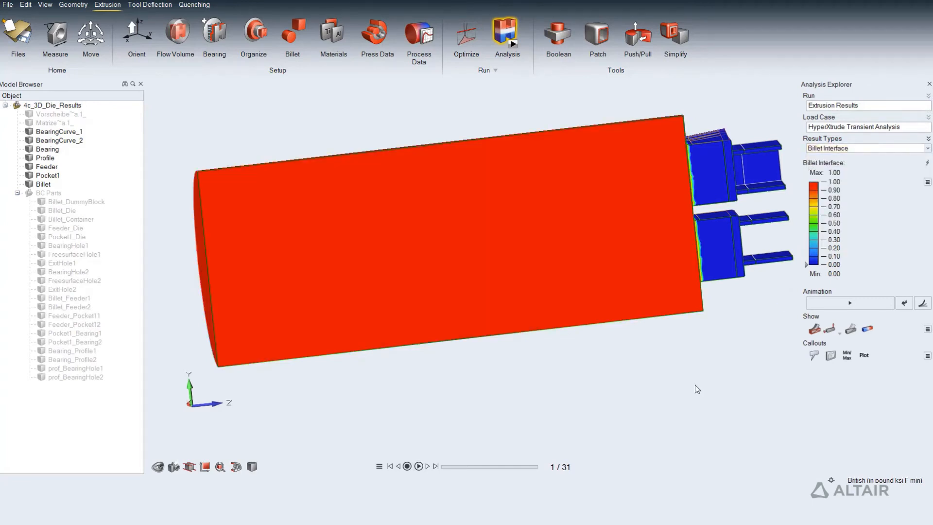
left_click(418, 467)
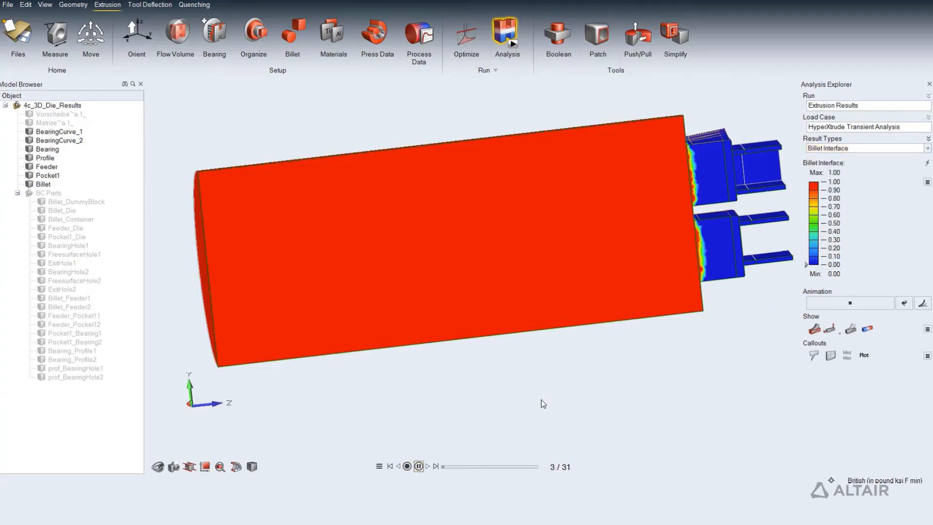
left_click(418, 465)
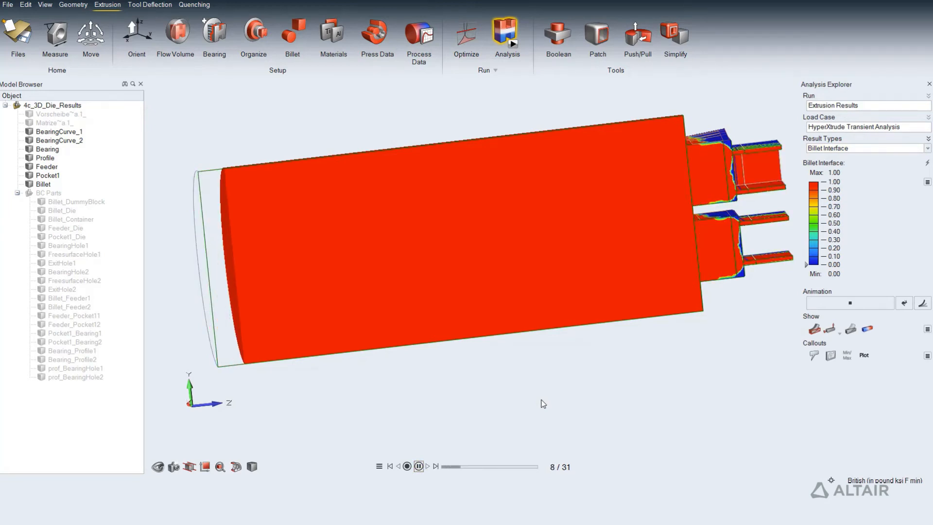
left_click(426, 466)
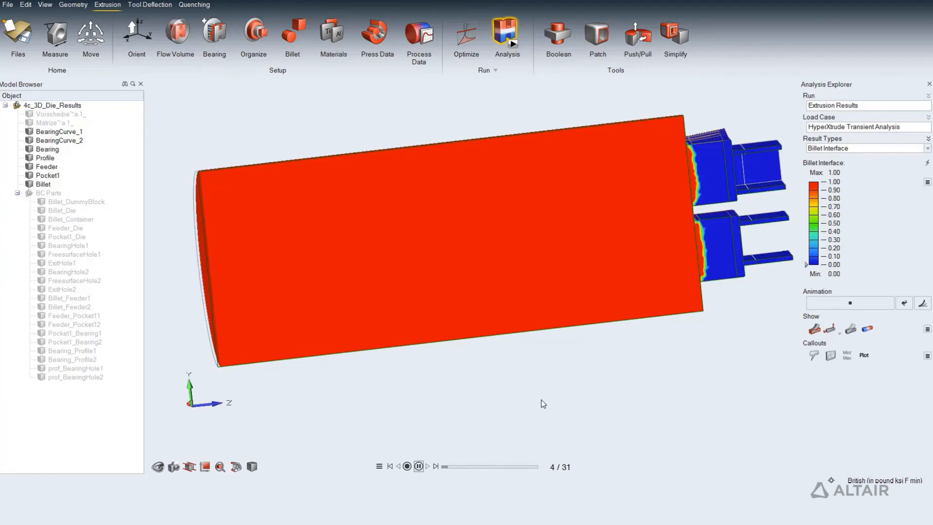
left_click(427, 466)
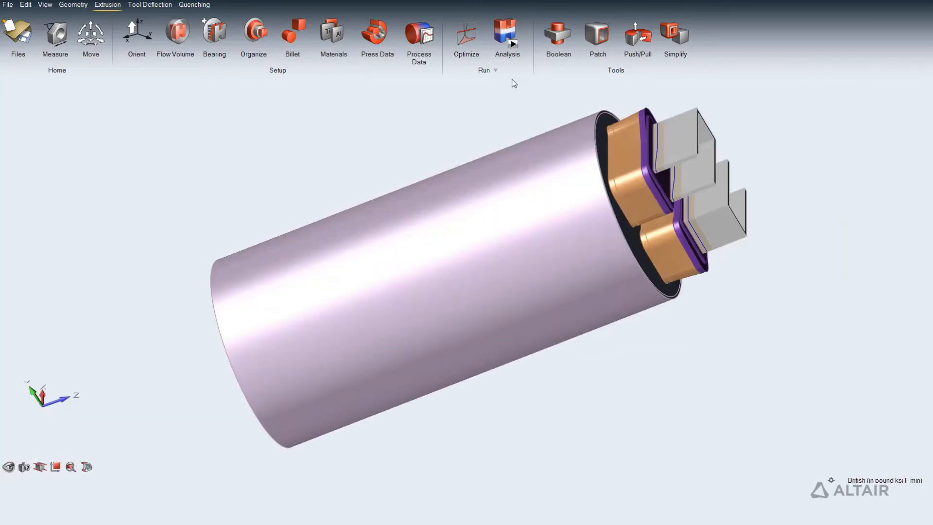
Bring up Billet Skin results and play the animation through its frames.
left_click(506, 35)
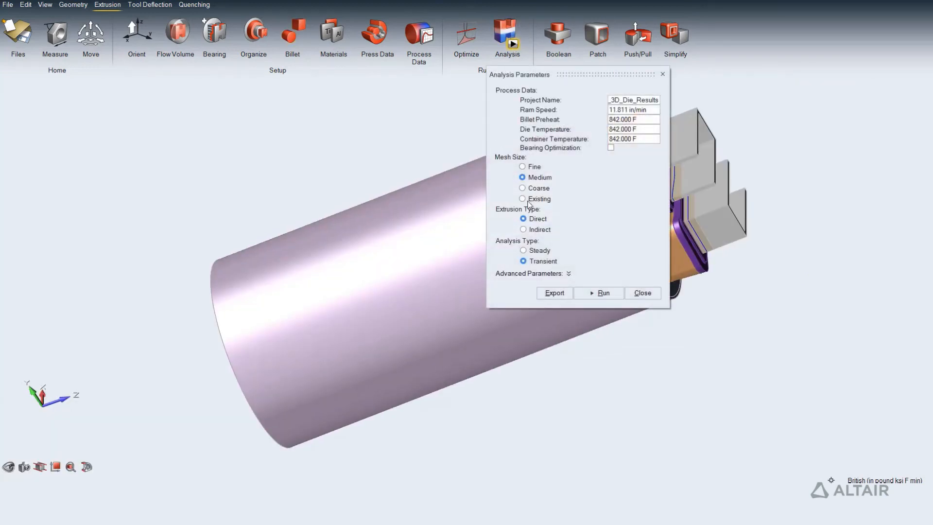
left_click(602, 292)
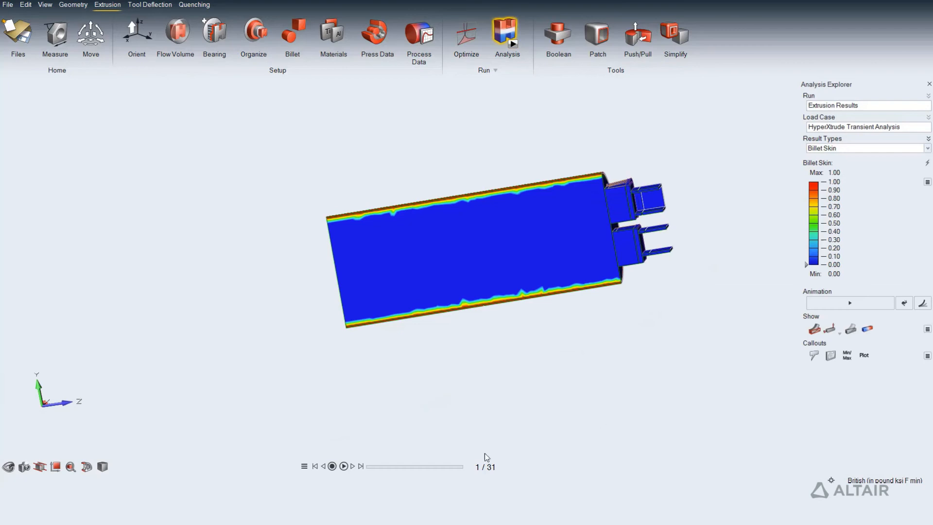
left_click(343, 466)
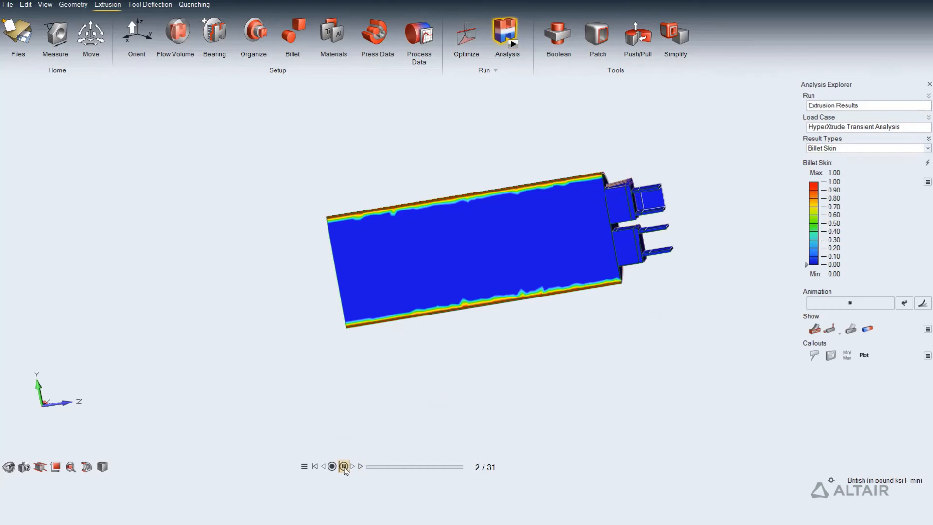
left_click(344, 466)
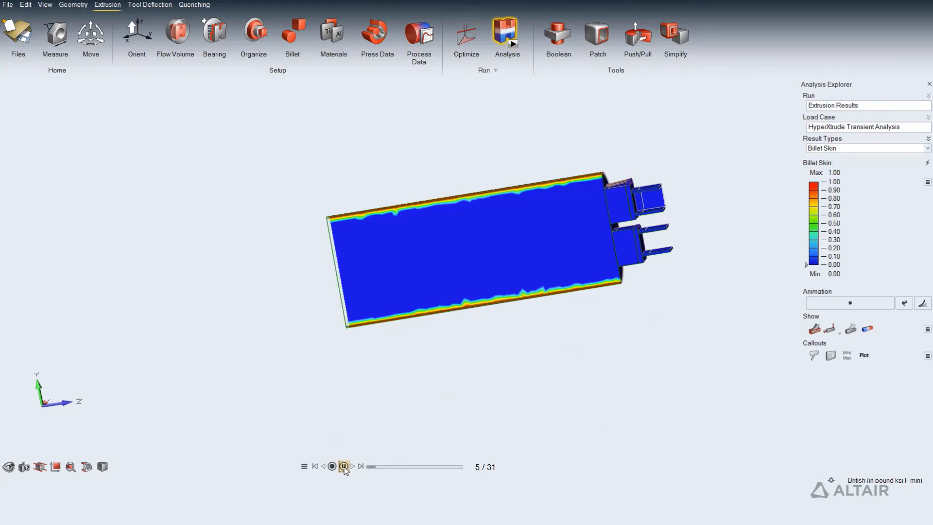
left_click(343, 466)
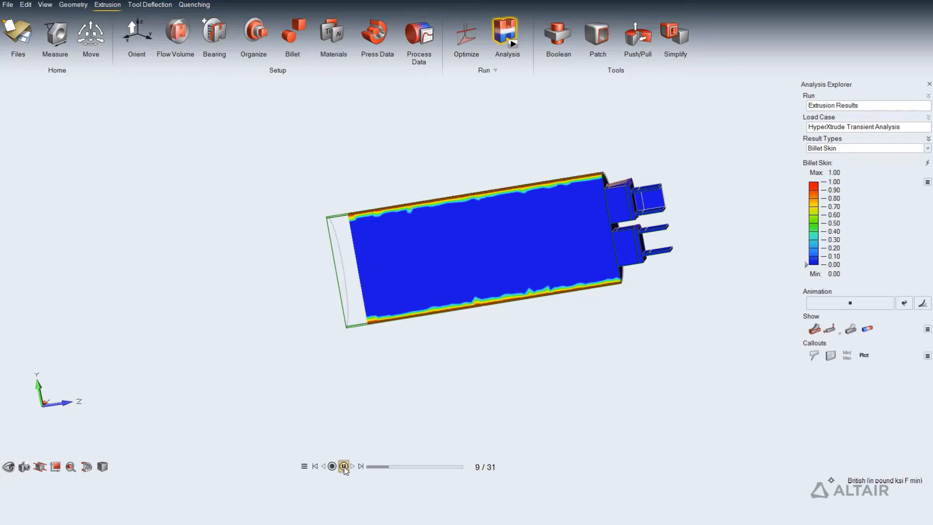
left_click(344, 466)
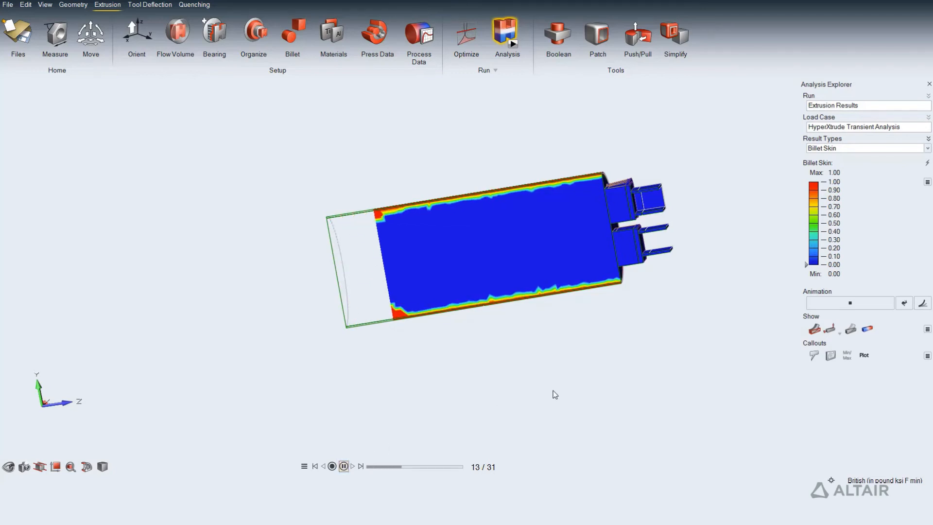
left_click(150, 7)
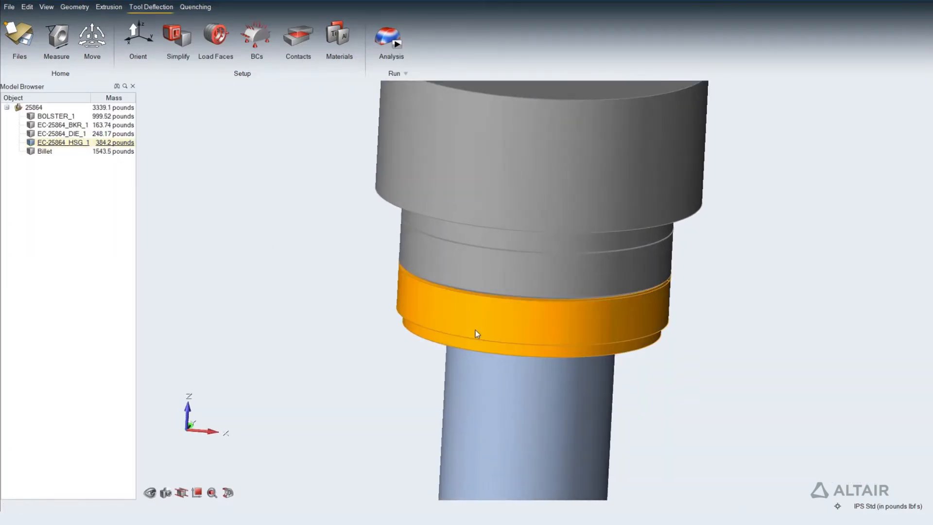
Organize the green tool ring as the Die to complete the tooling classification.
right_click(476, 333)
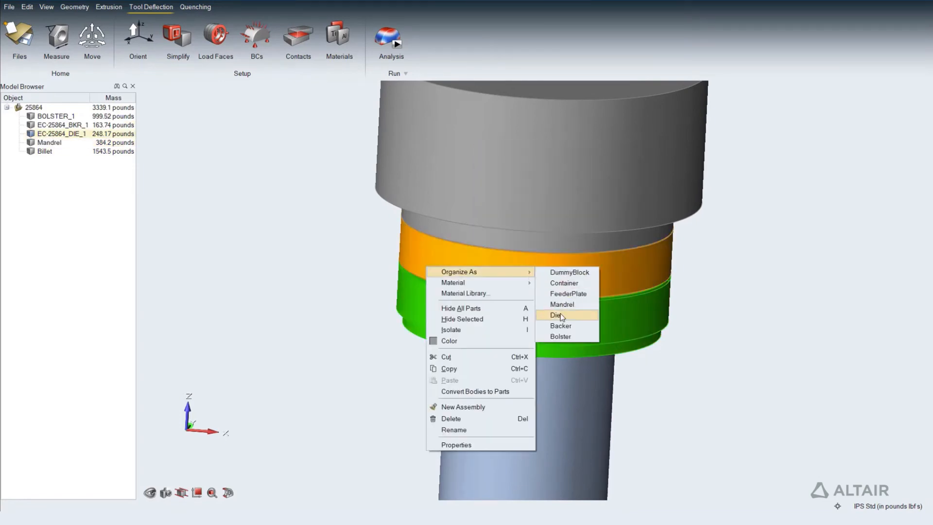
left_click(554, 314)
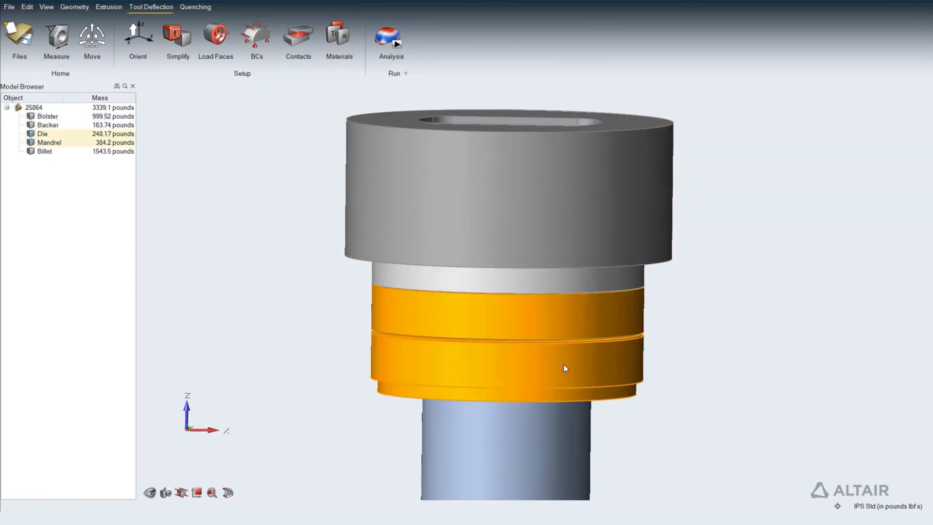
left_click(215, 35)
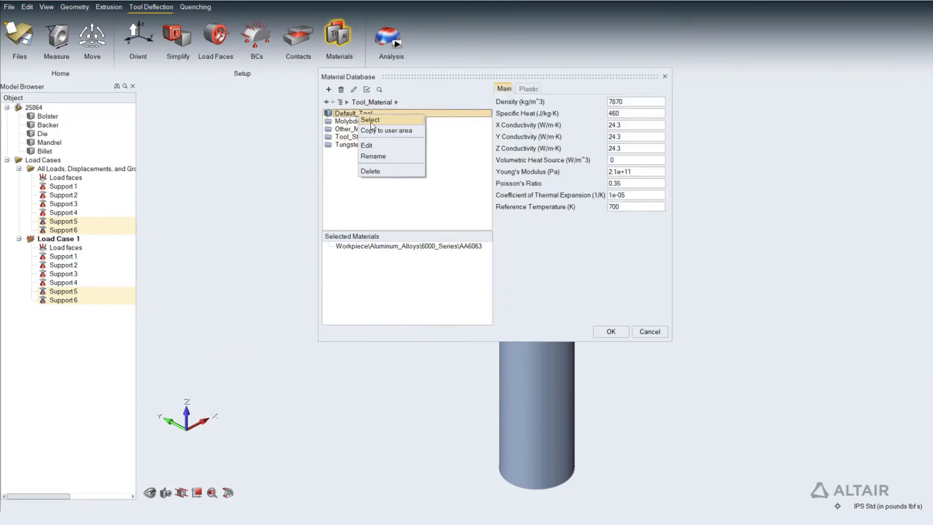
Use Default_Tool material and run tool deflection with mapped loads from 25864-sfi-loads.hmascii.
left_click(391, 38)
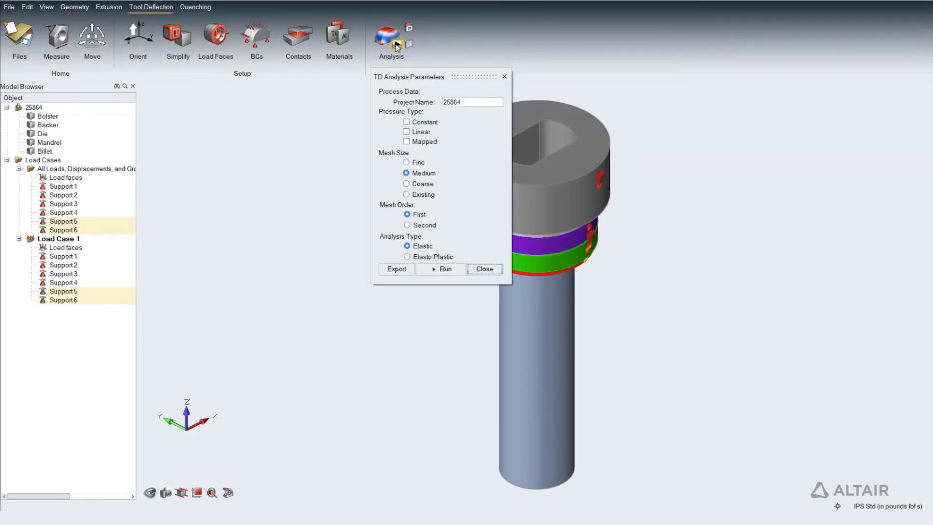
left_click(407, 141)
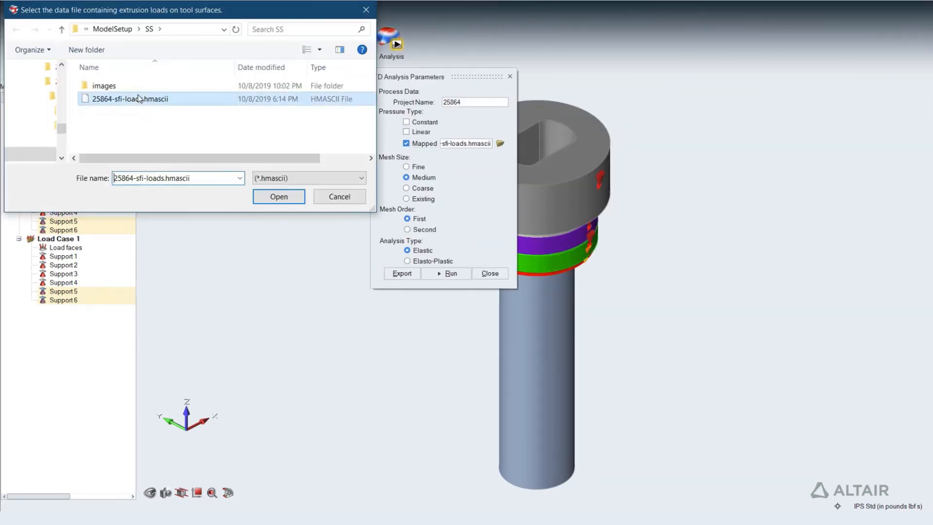
left_click(278, 196)
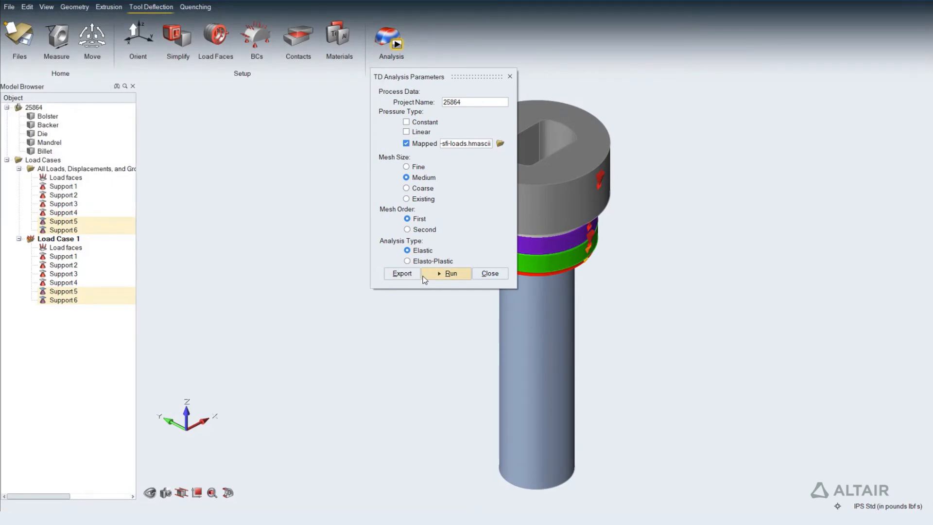
left_click(451, 273)
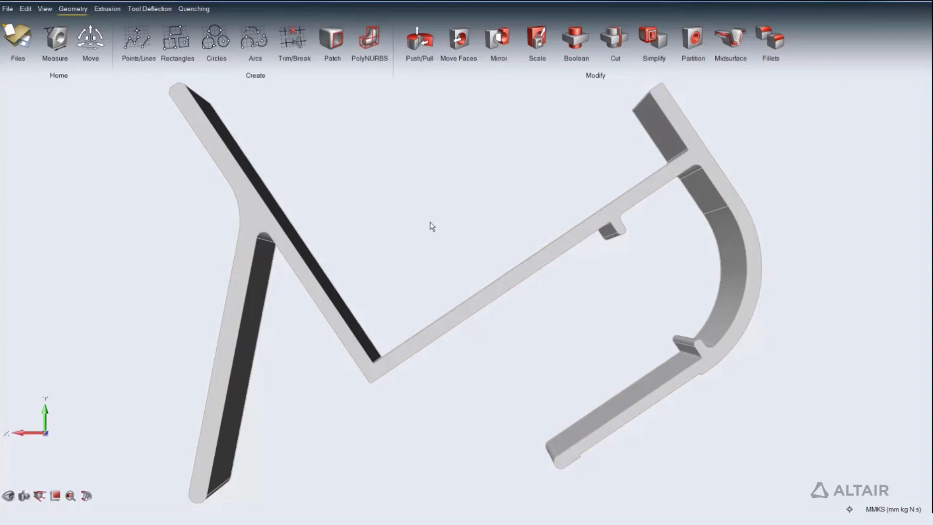
Create a 2000 mm profile from the end surface in the Quenching ribbon.
left_click(194, 9)
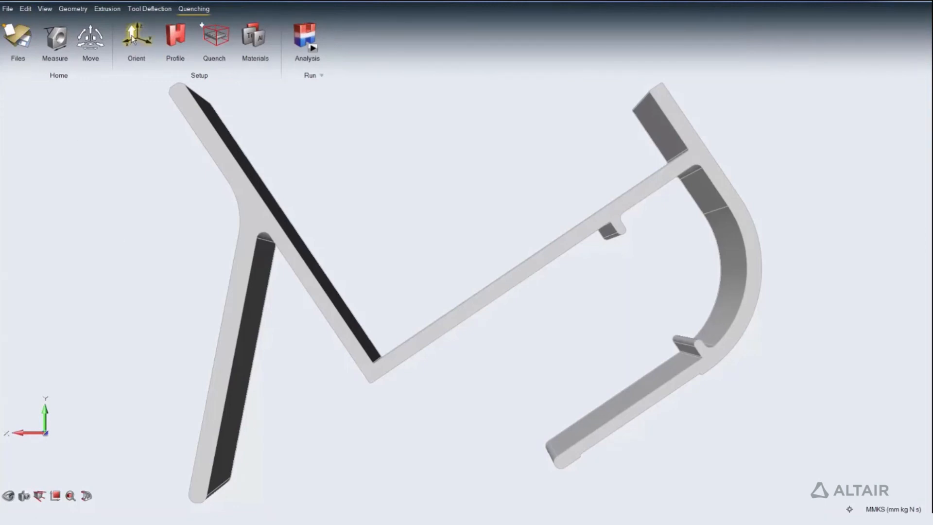
left_click(175, 39)
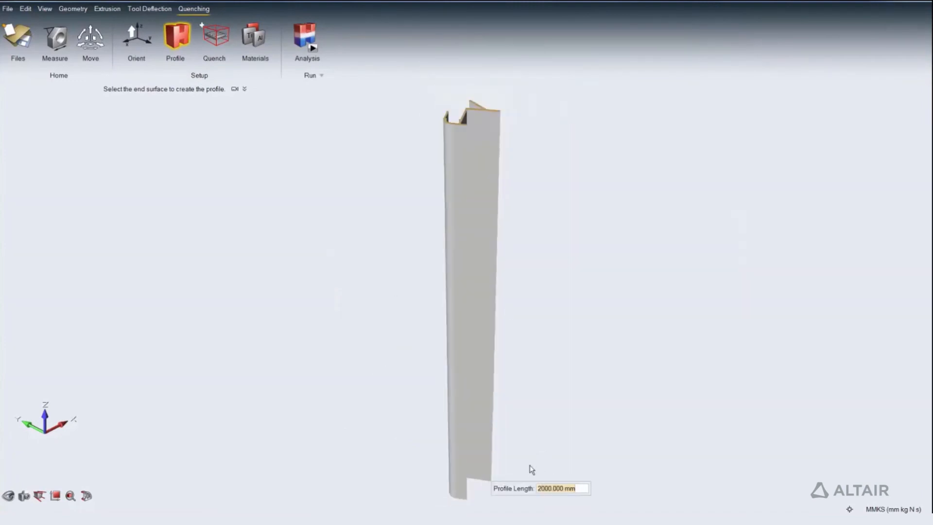
left_click(214, 39)
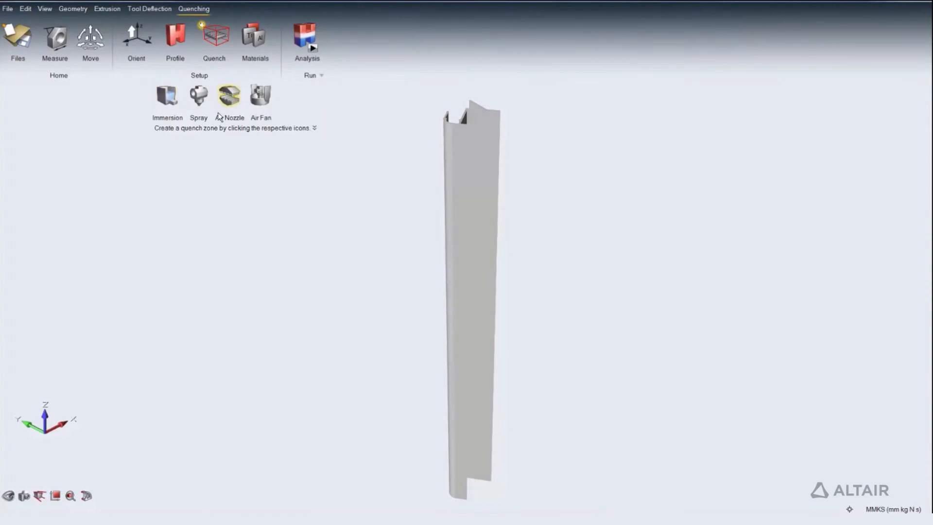
left_click(167, 95)
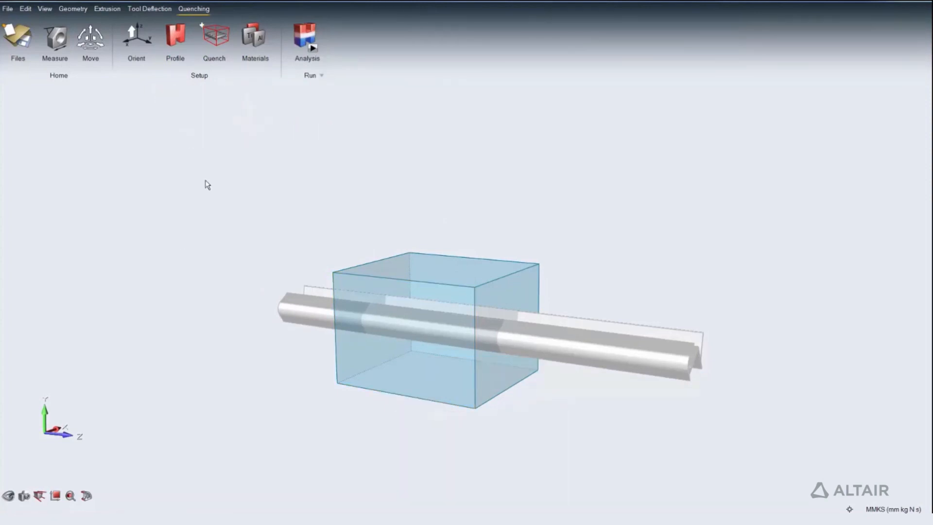
Add an air nozzle zone at 1700 mm, rectangular, 700 x 600 x 500 mm.
left_click(214, 39)
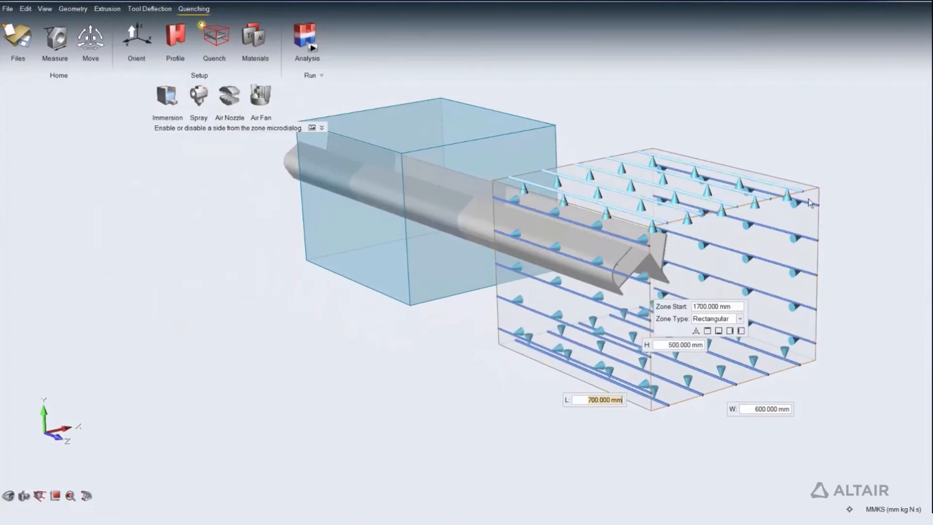
left_click(740, 318)
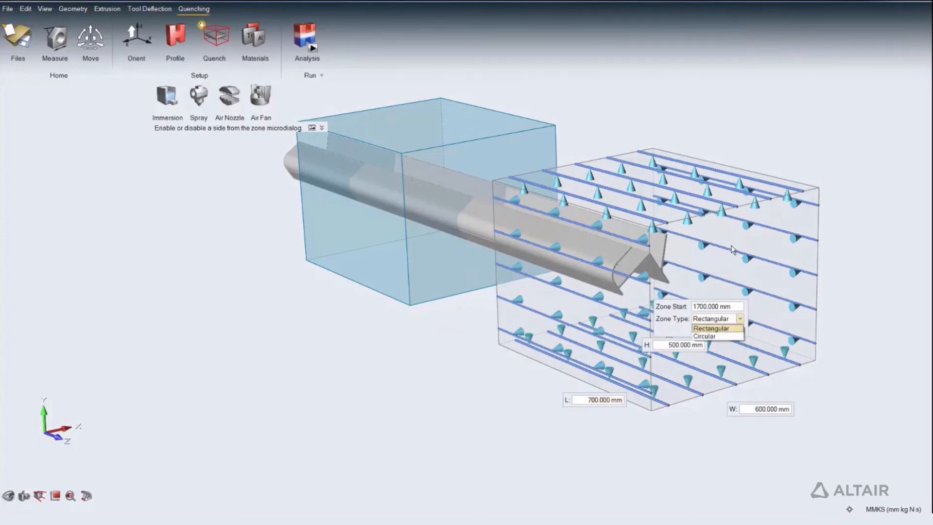
left_click(709, 328)
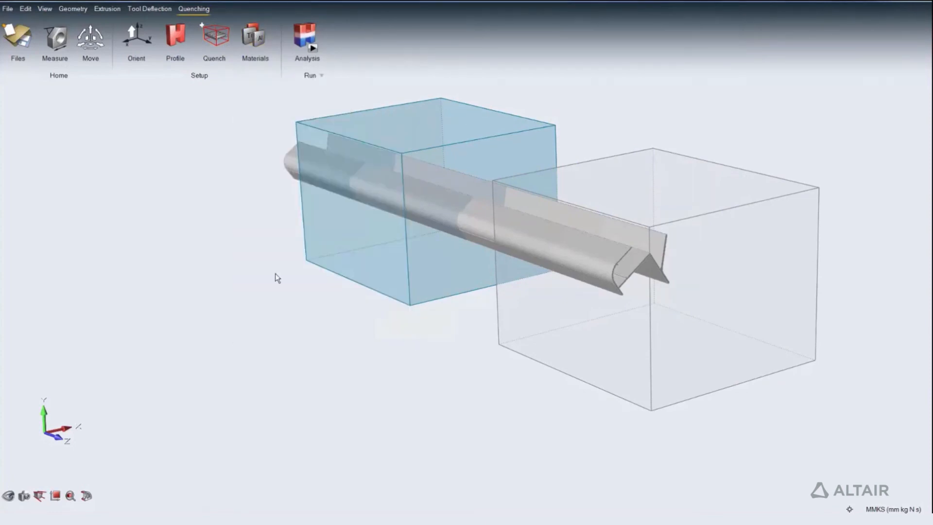
mouse_move(307, 39)
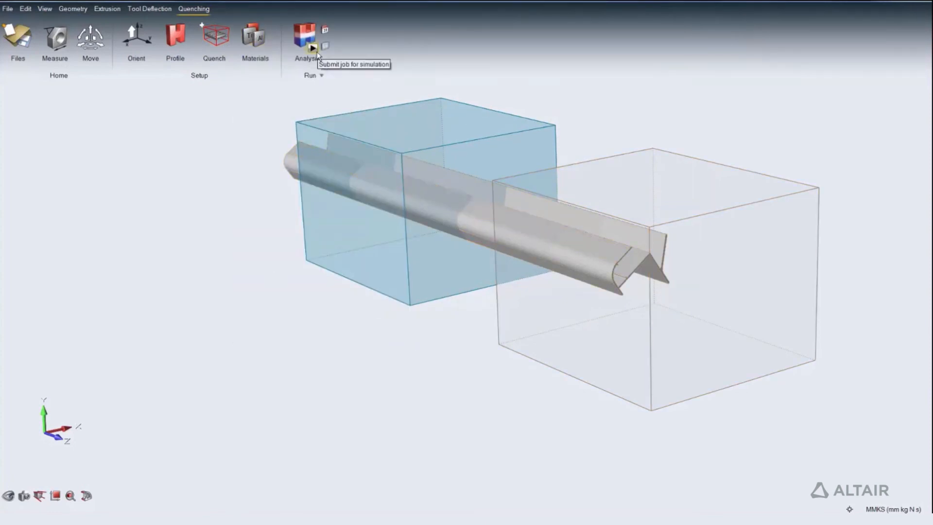
Run the quenching analysis and play the profile temperature animation.
left_click(307, 39)
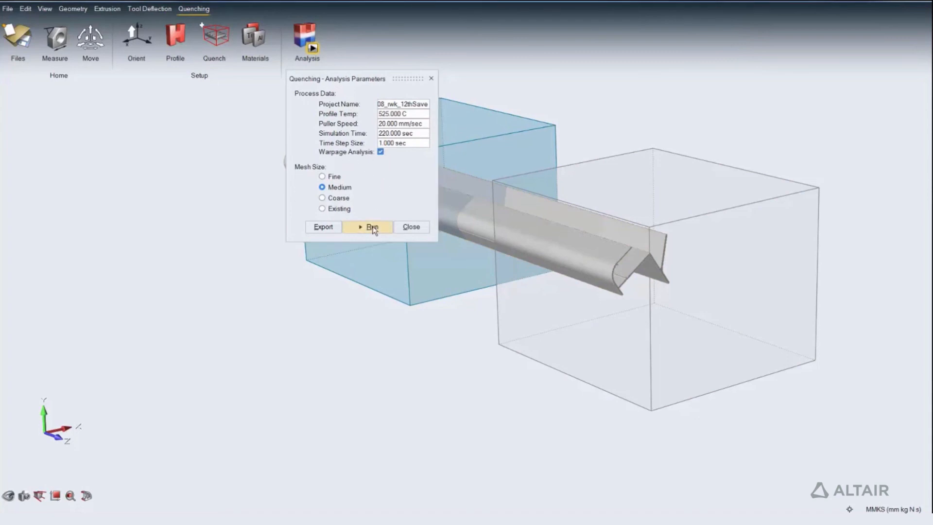
left_click(368, 227)
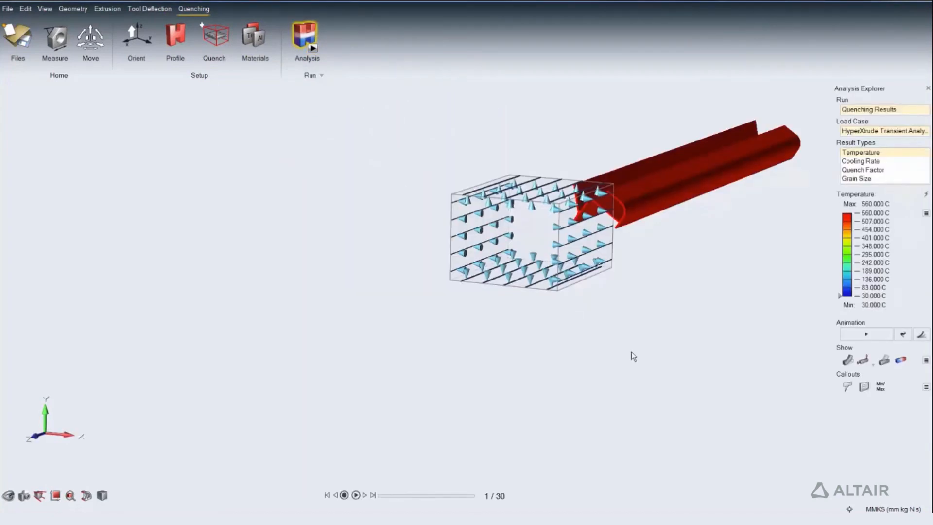
left_click(355, 496)
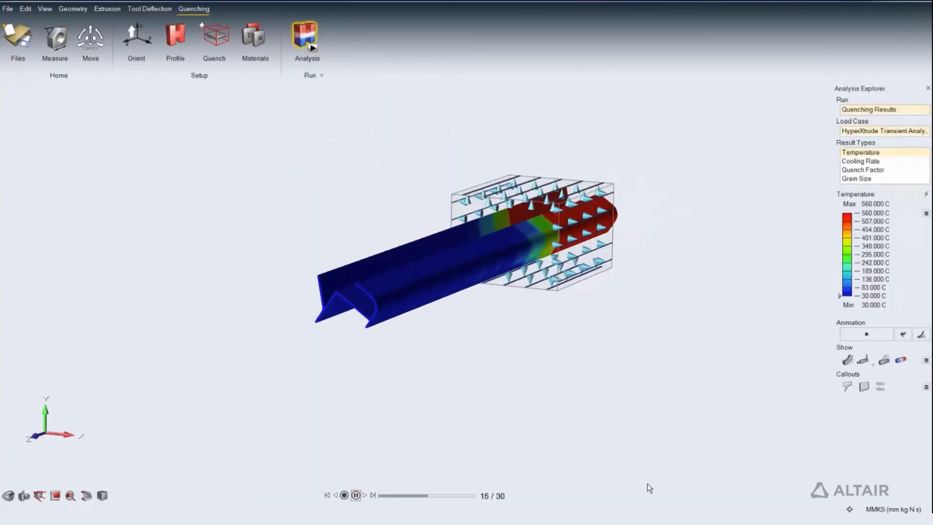